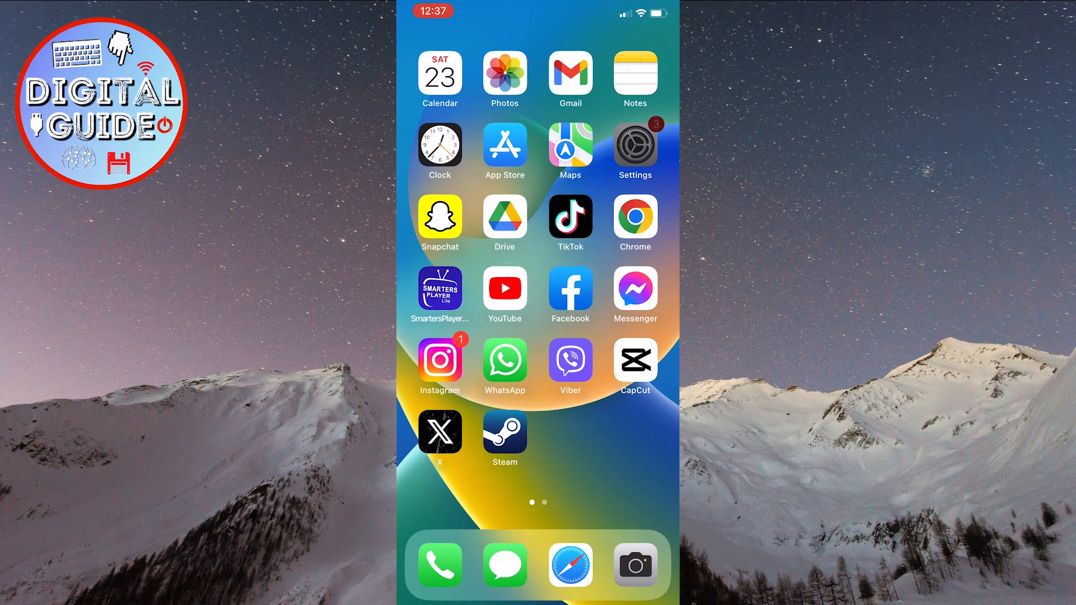
Step: Navigate from Settings through Sounds & Haptics to the Keyboard Feedback screen
click(631, 146)
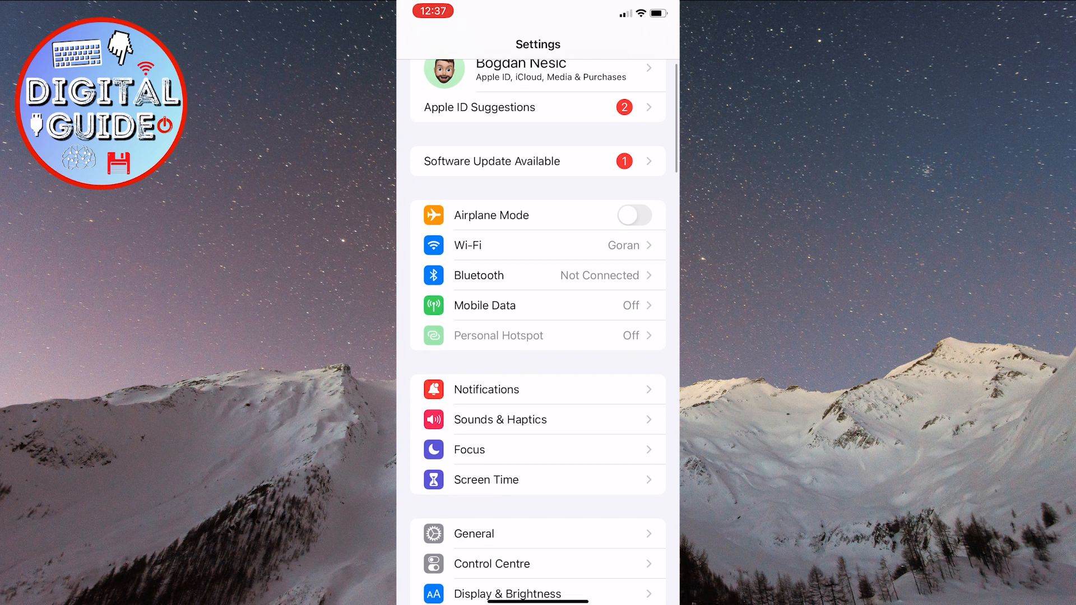
click(501, 419)
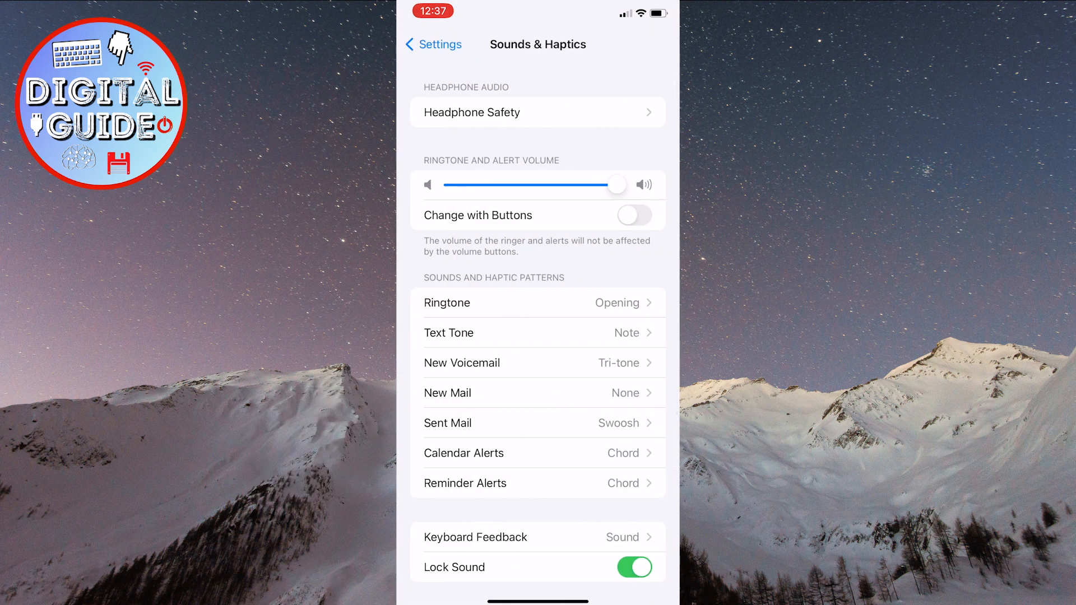
scroll(down, 3)
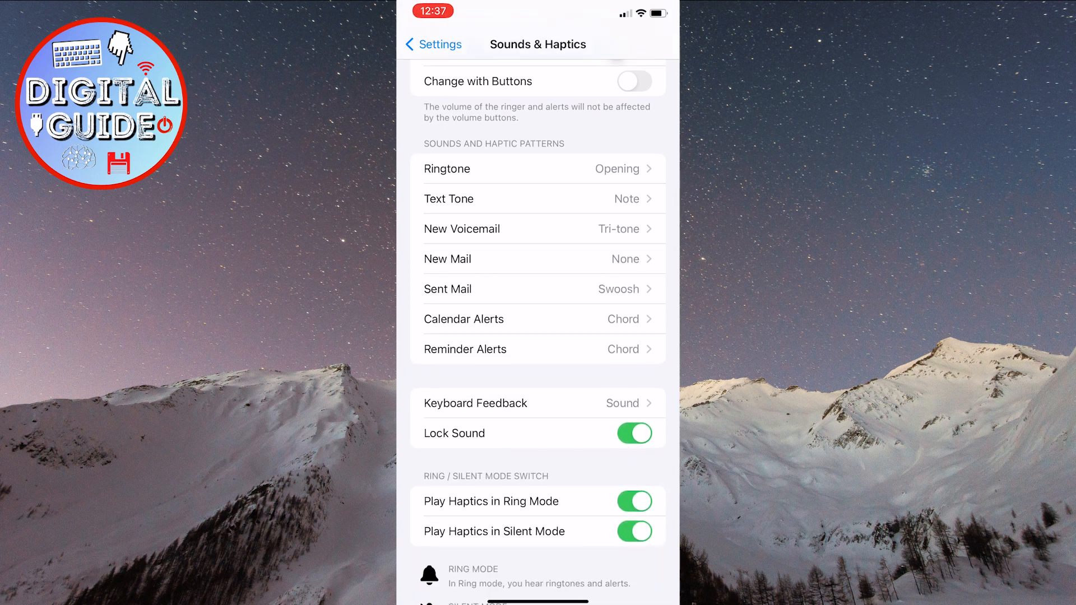
click(475, 403)
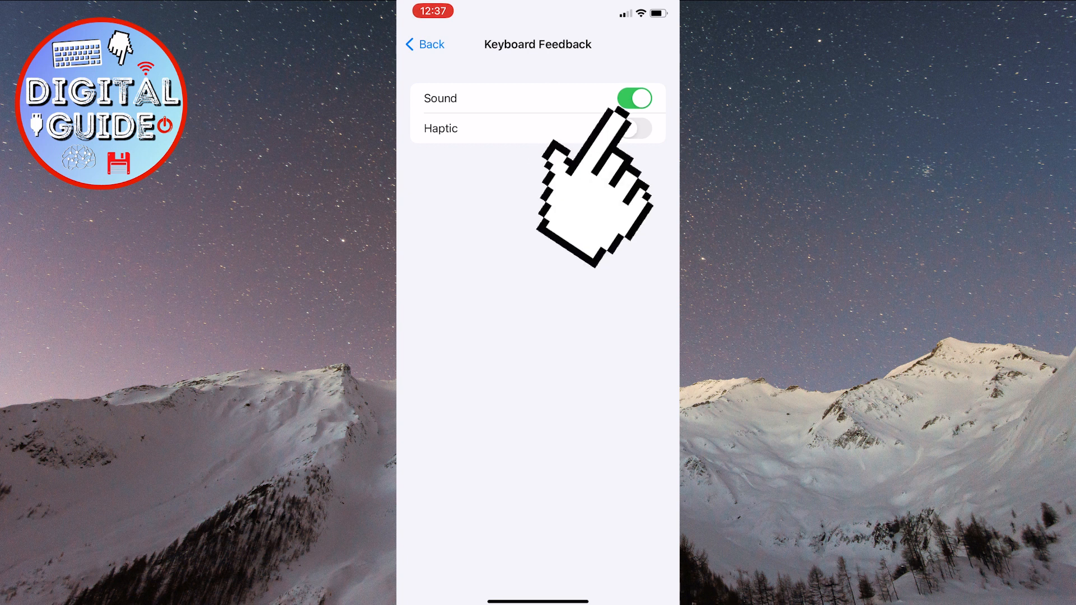
Step: Switch off the Keyboard Feedback Sound toggle, leaving haptics also off
click(634, 99)
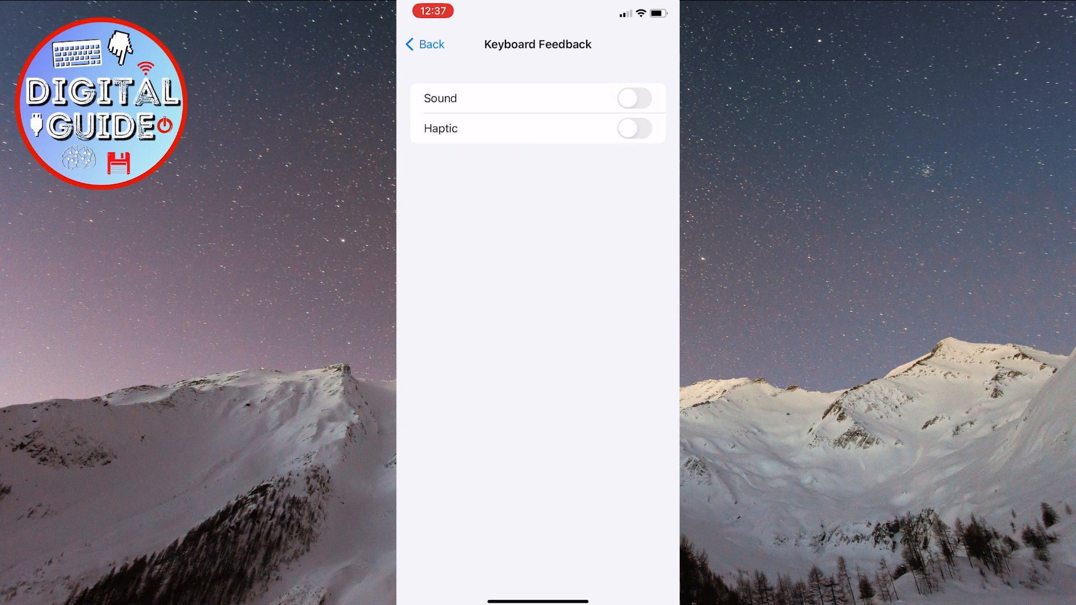